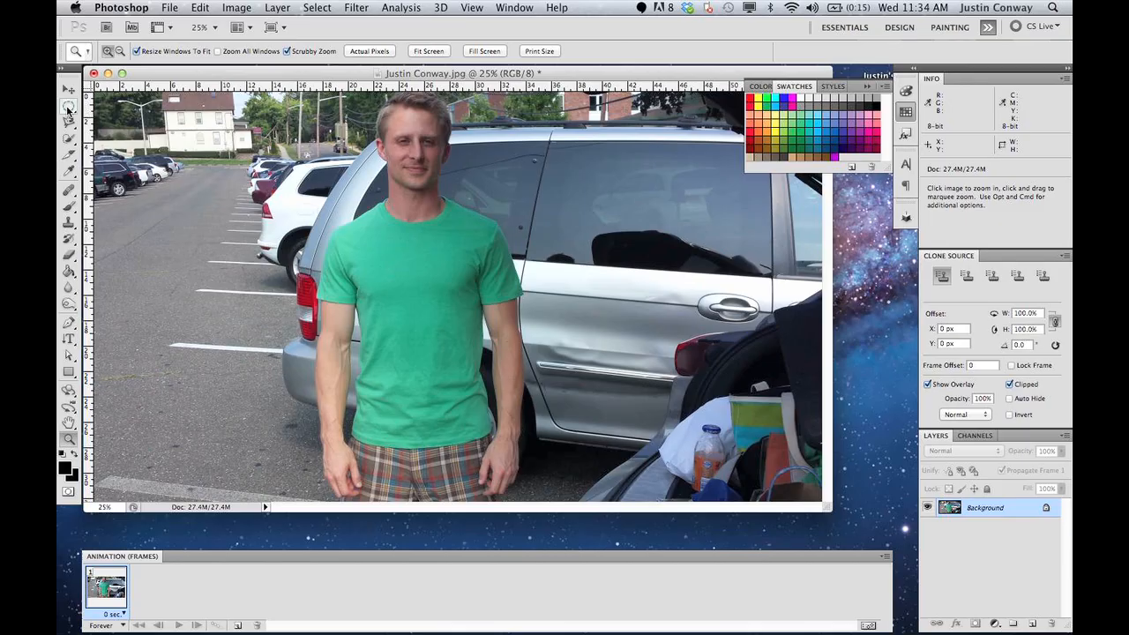
mouse_move(67, 106)
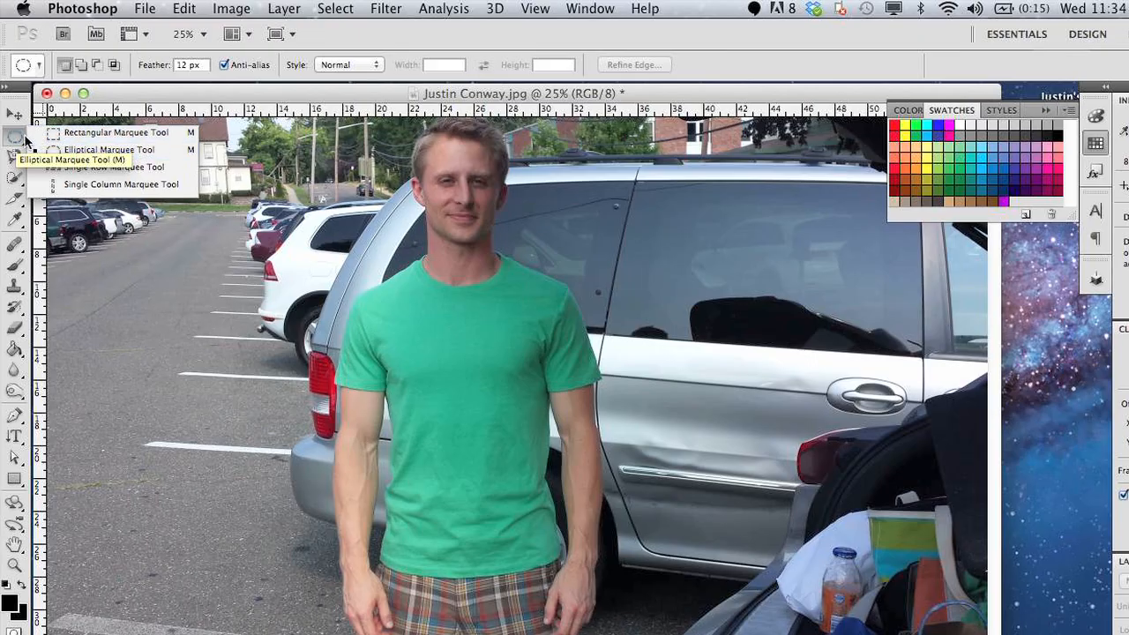
mouse_move(115, 132)
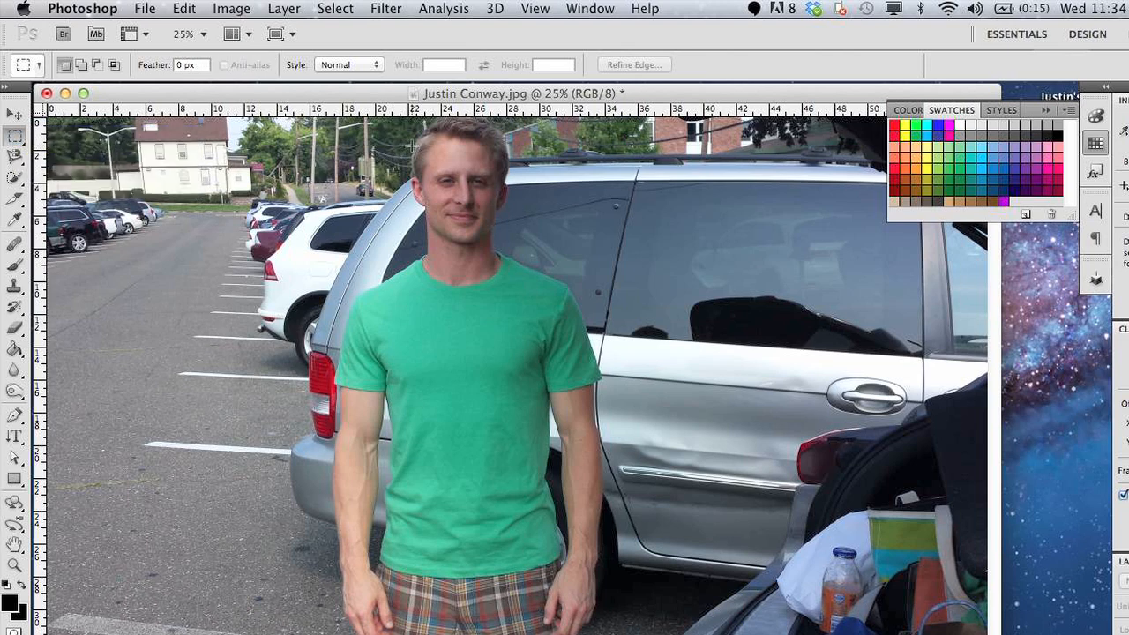
- Copy a rectangular marquee cutout of the man's face to Layer 1, then reshow the Background photo
left_click_drag(410, 141, 511, 239)
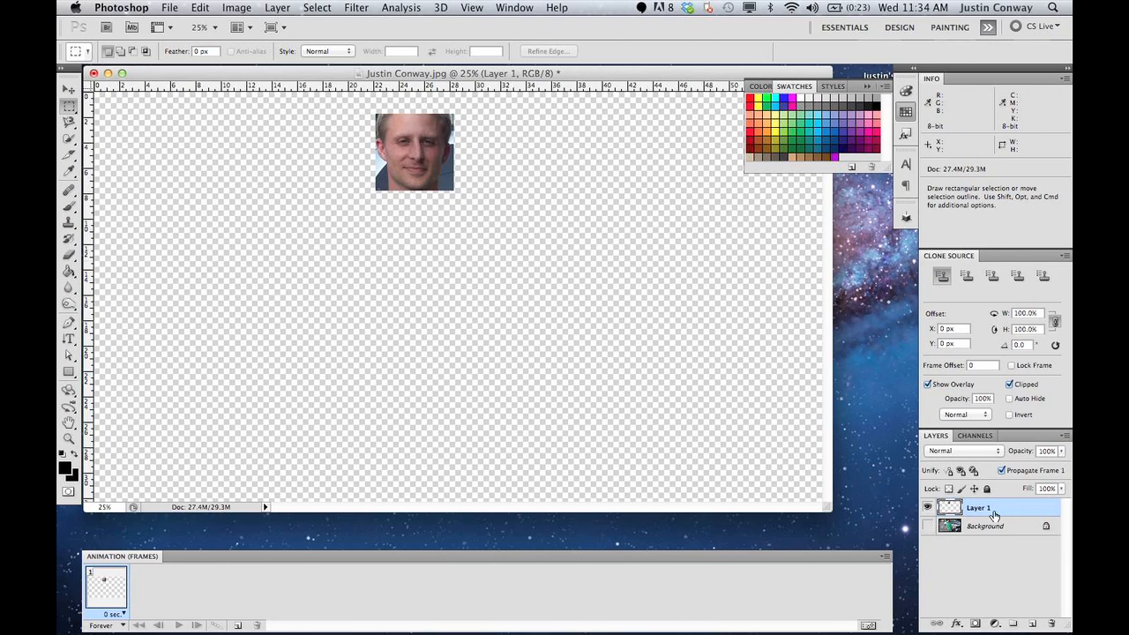
mouse_move(886, 448)
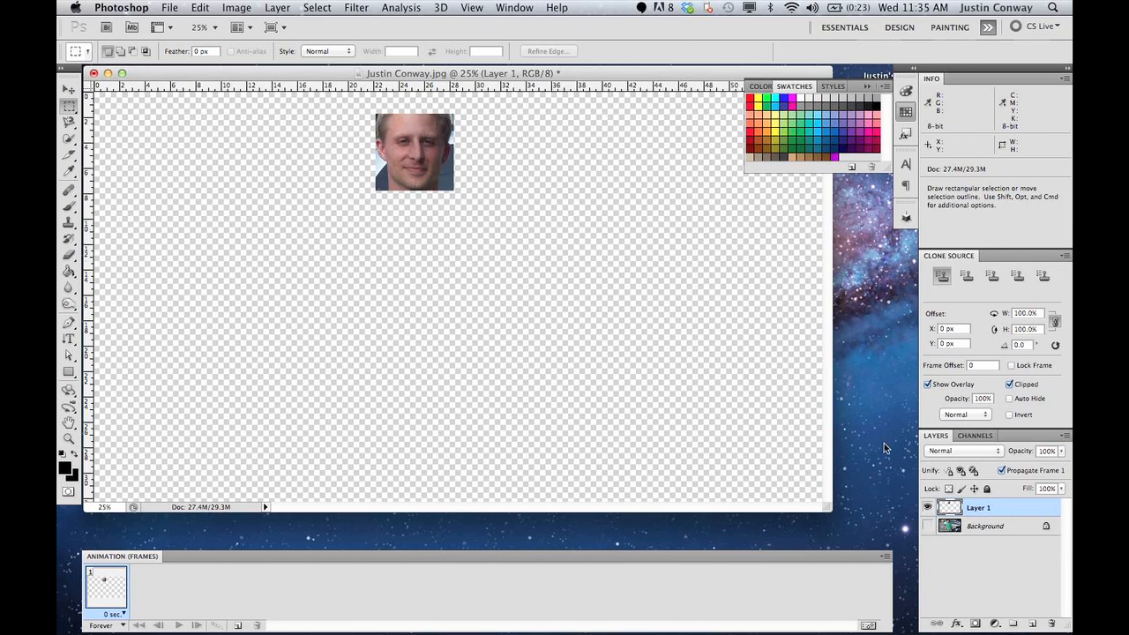
left_click(928, 526)
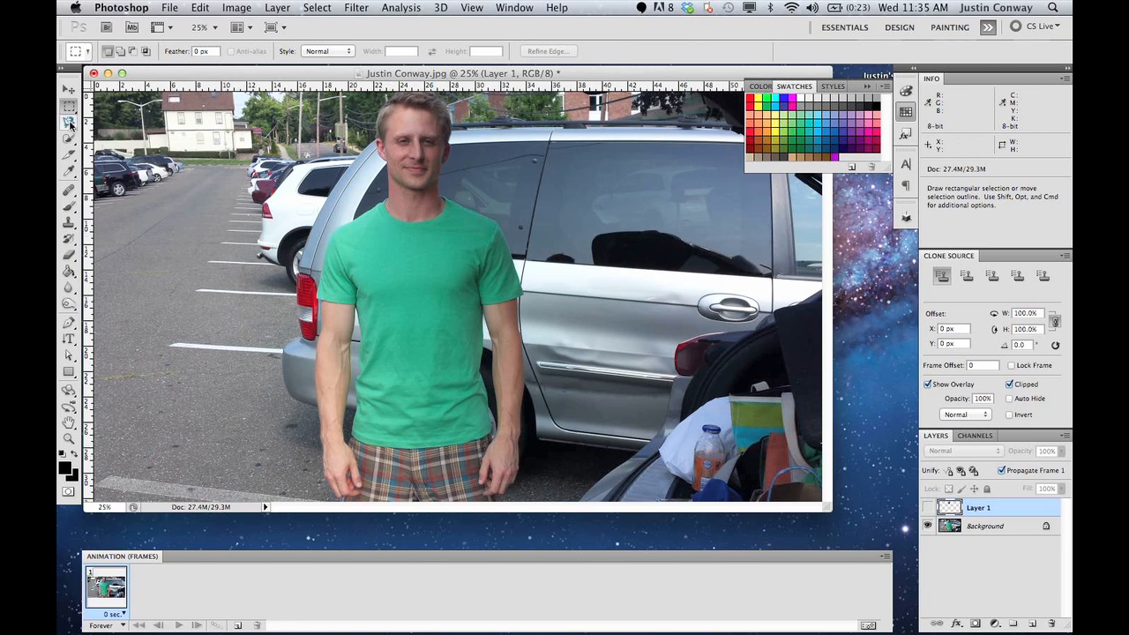
- Trace the green shirt with the Magnetic Lasso and copy it from Background to Layer 2
left_click(71, 120)
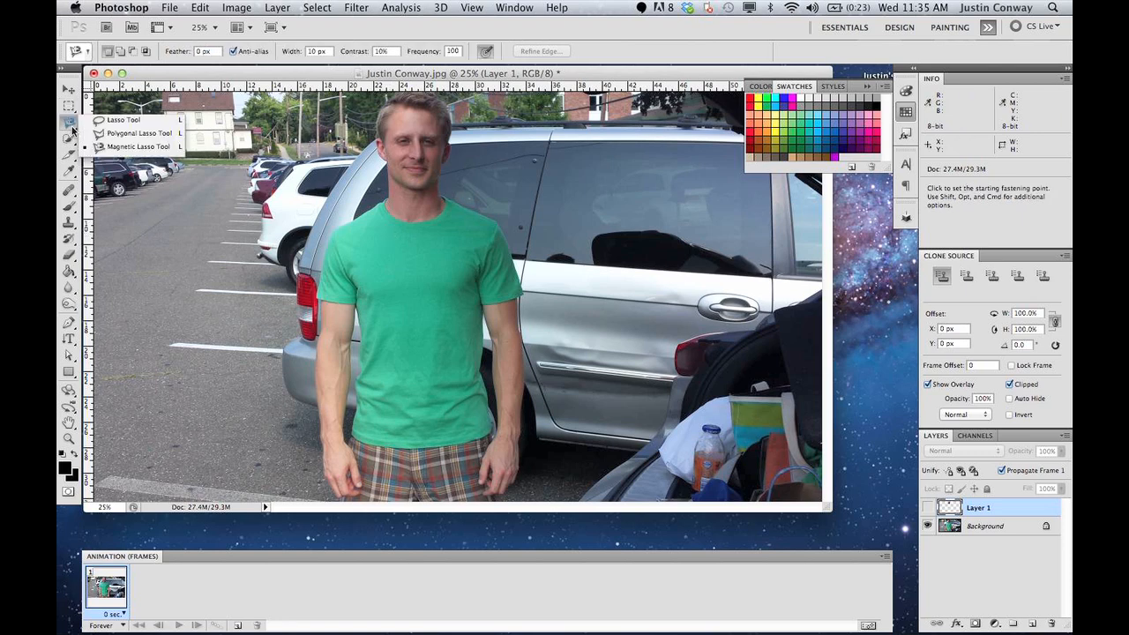
left_click(141, 146)
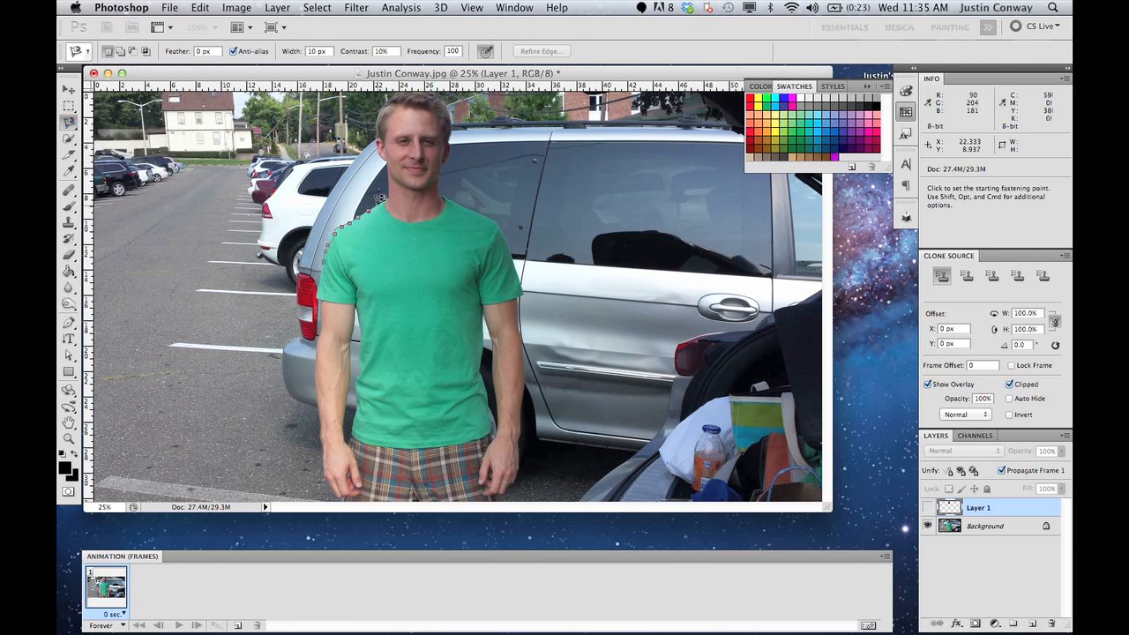
mouse_move(379, 162)
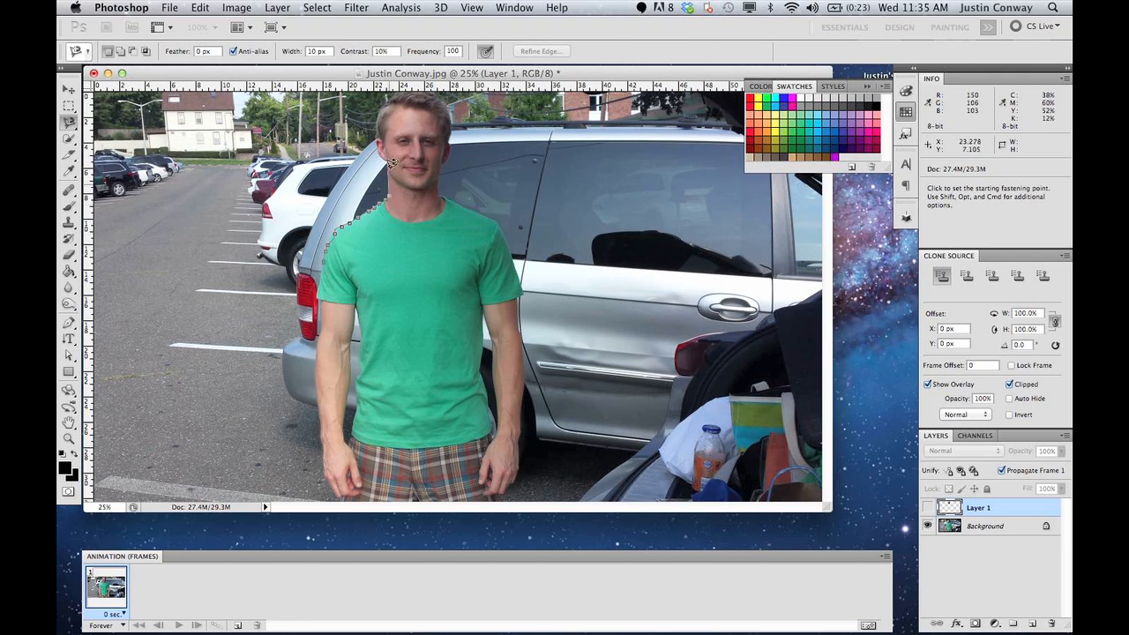
mouse_move(380, 130)
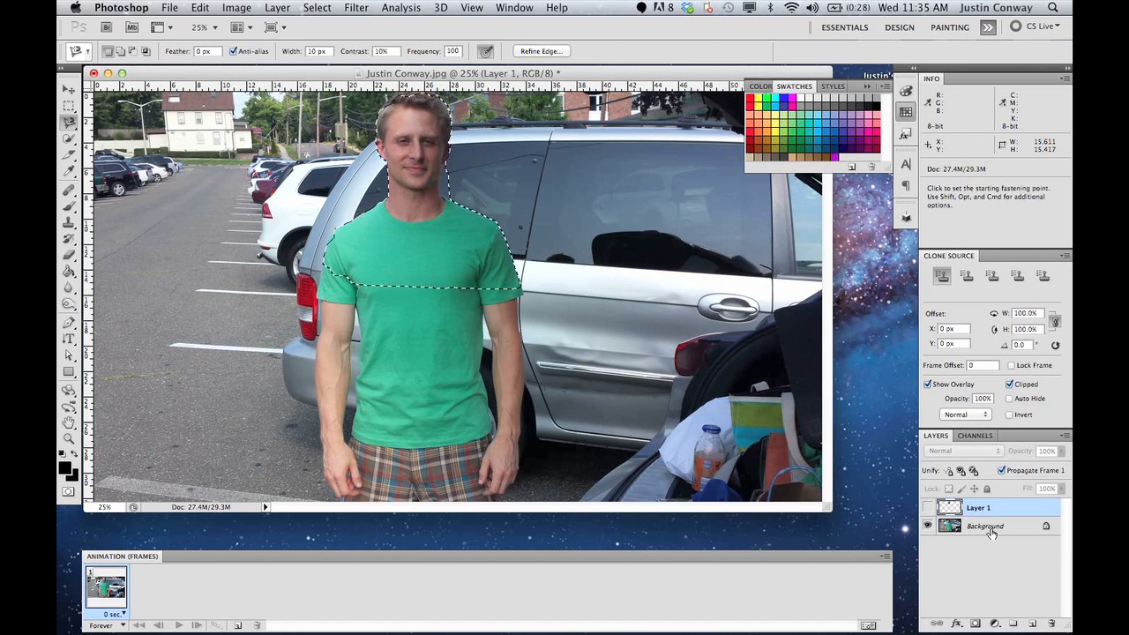
left_click(986, 526)
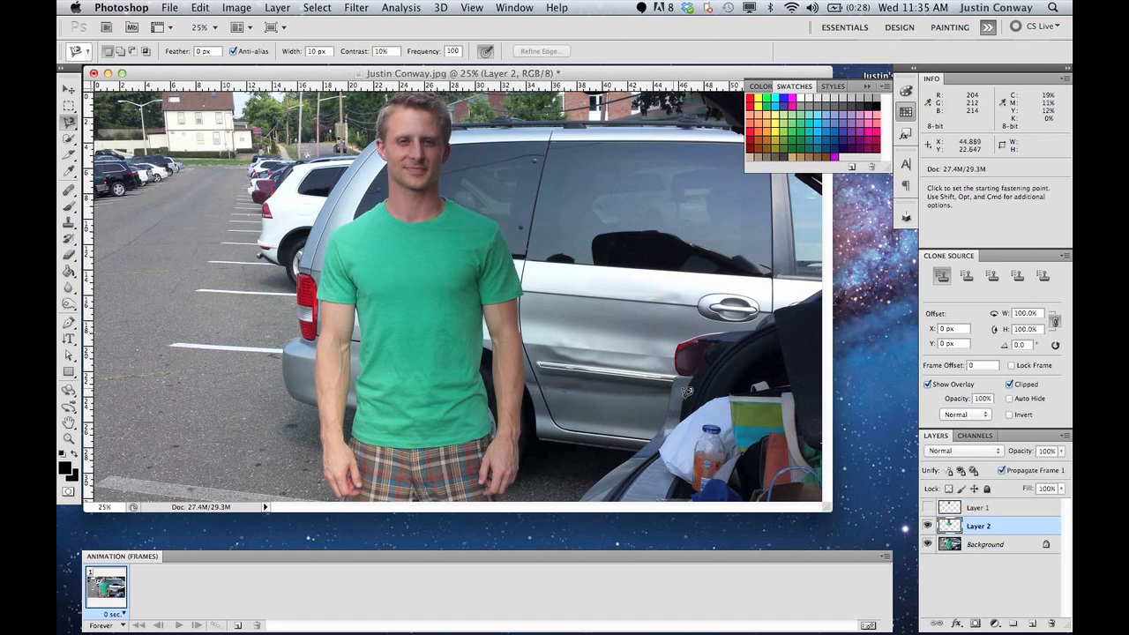
- Make the Background layer active for a 600% close-up of the shirt's shoulder edge
left_click(940, 544)
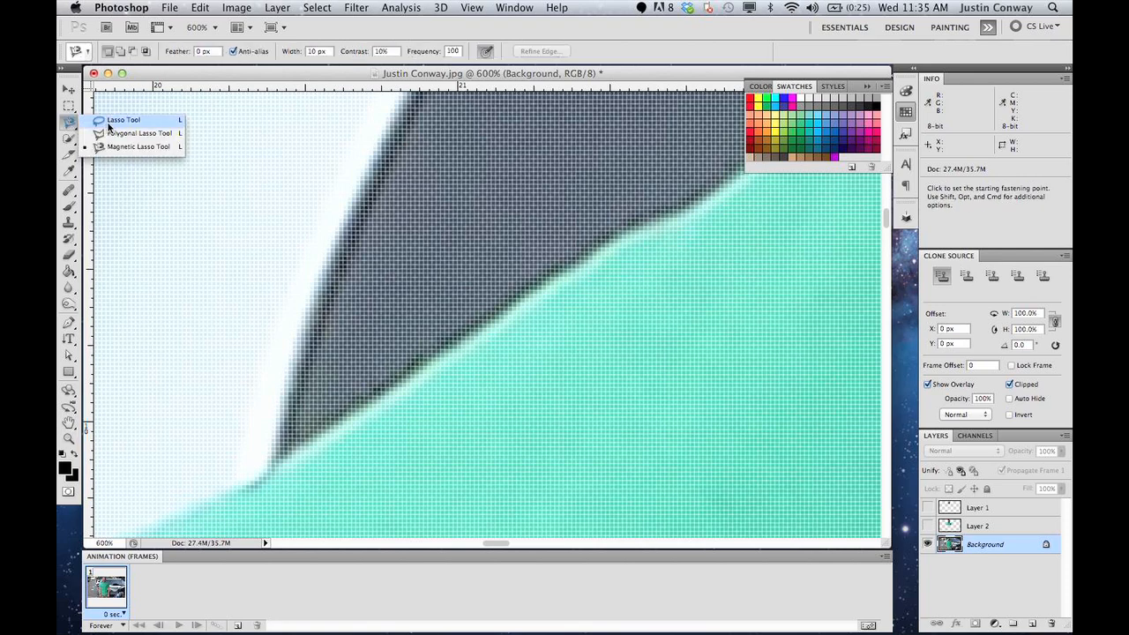
- Lasso a freehand sliver of dark car window along the shirt's shoulder edge, then extend it
left_click(127, 120)
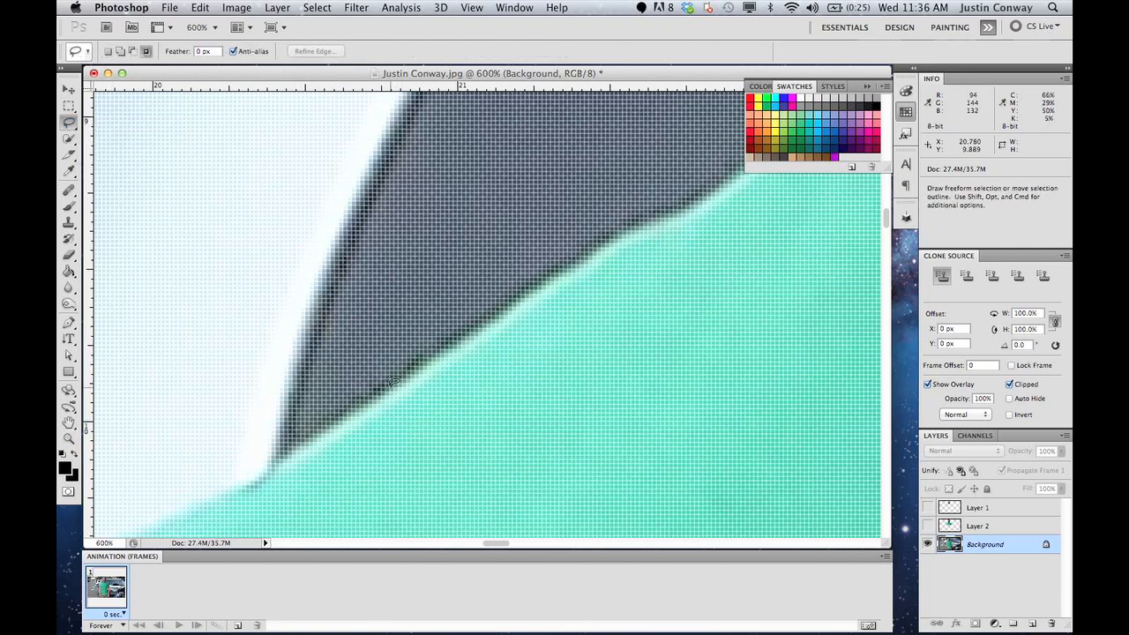
mouse_move(480, 321)
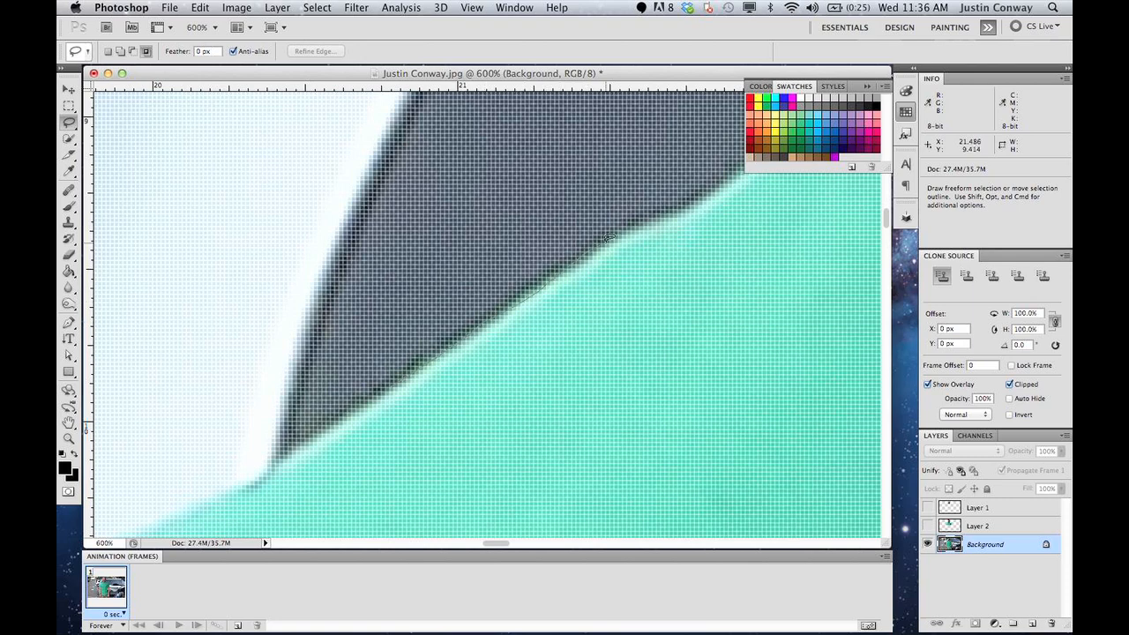
mouse_move(685, 205)
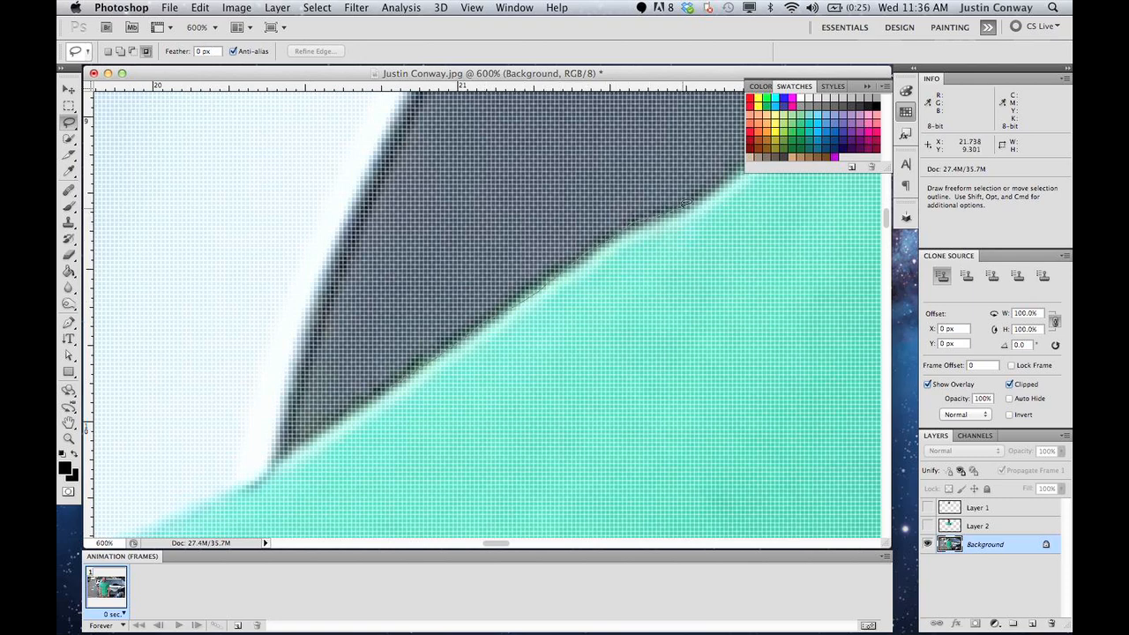
left_click_drag(685, 203, 344, 273)
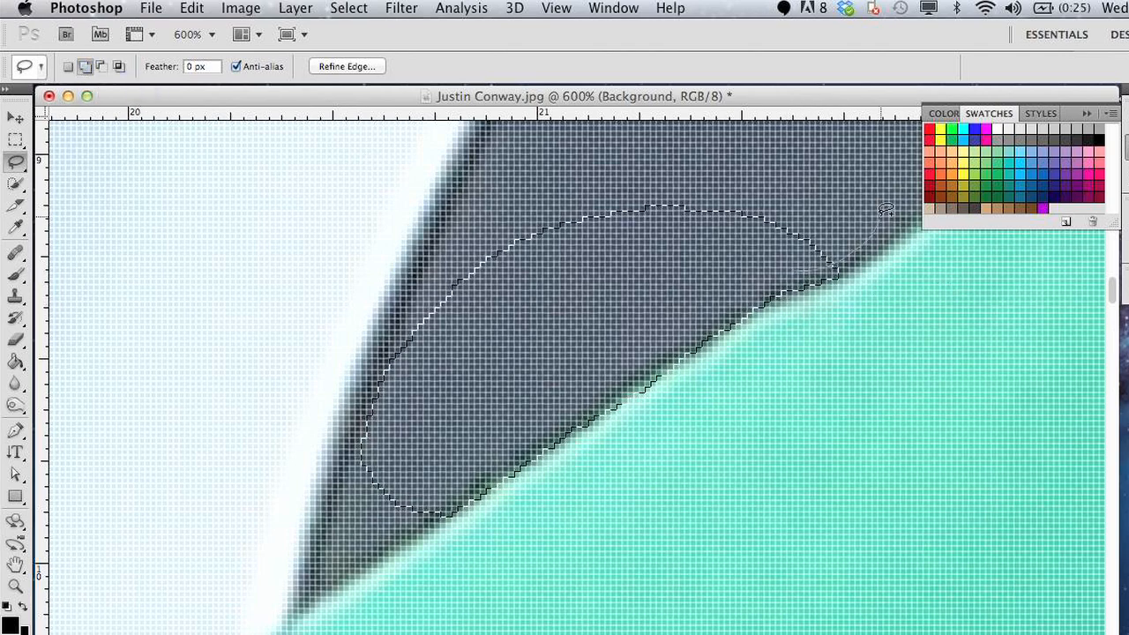
left_click_drag(886, 210, 829, 168)
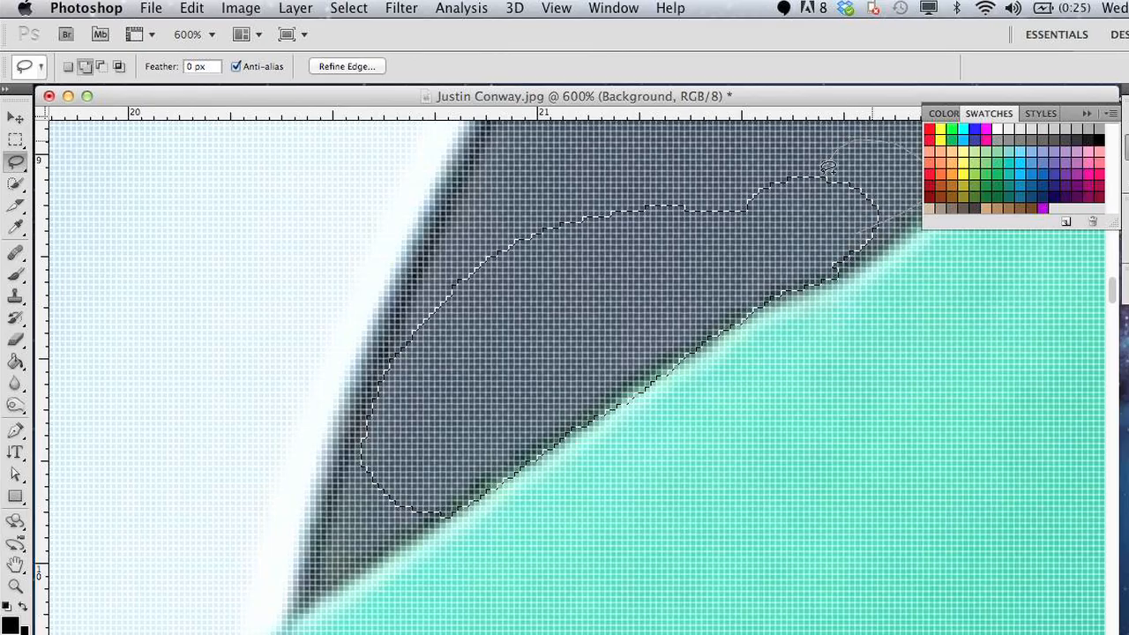